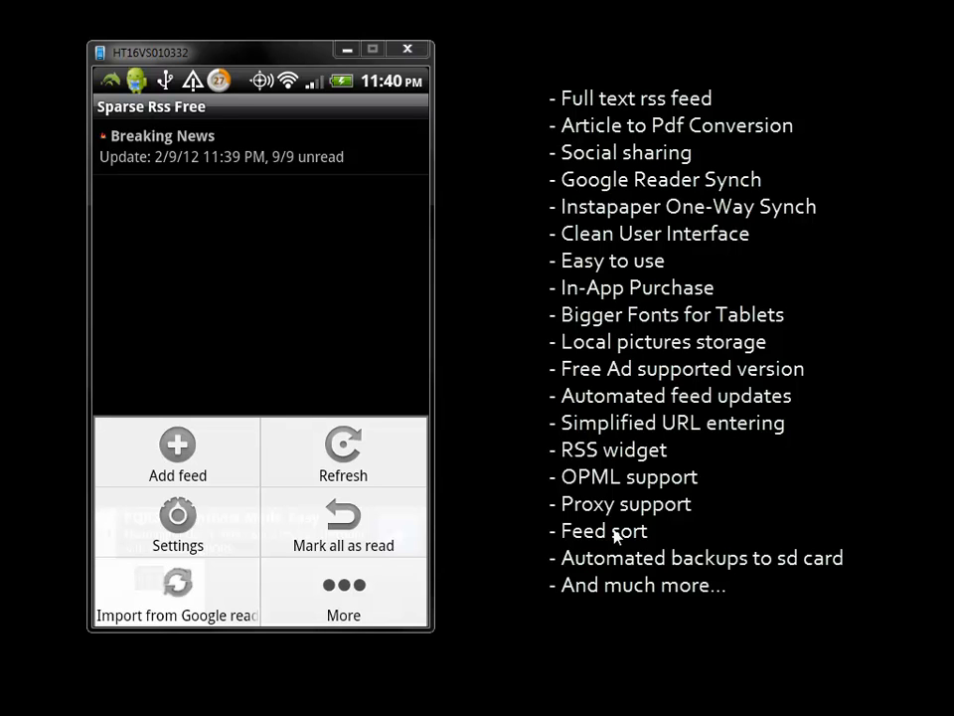
# Reach the app settings from the Breaking News feed list.
pyautogui.click(177, 524)
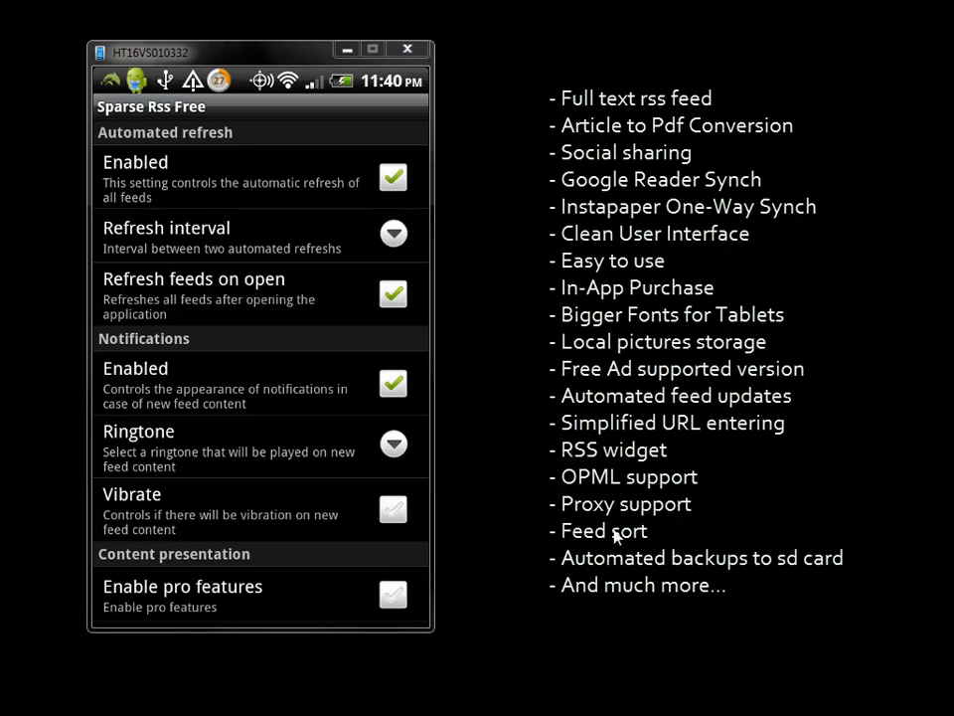
# Enable vibration for new-content notifications, keeping tabs and unread-first ordering on.
pyautogui.click(393, 294)
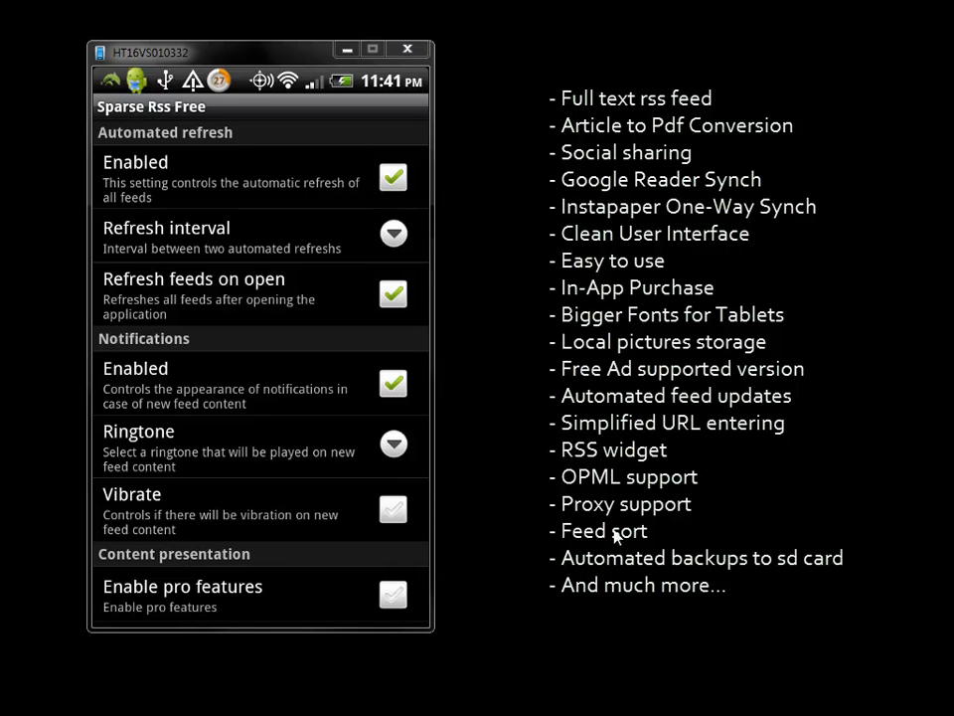
pyautogui.click(394, 508)
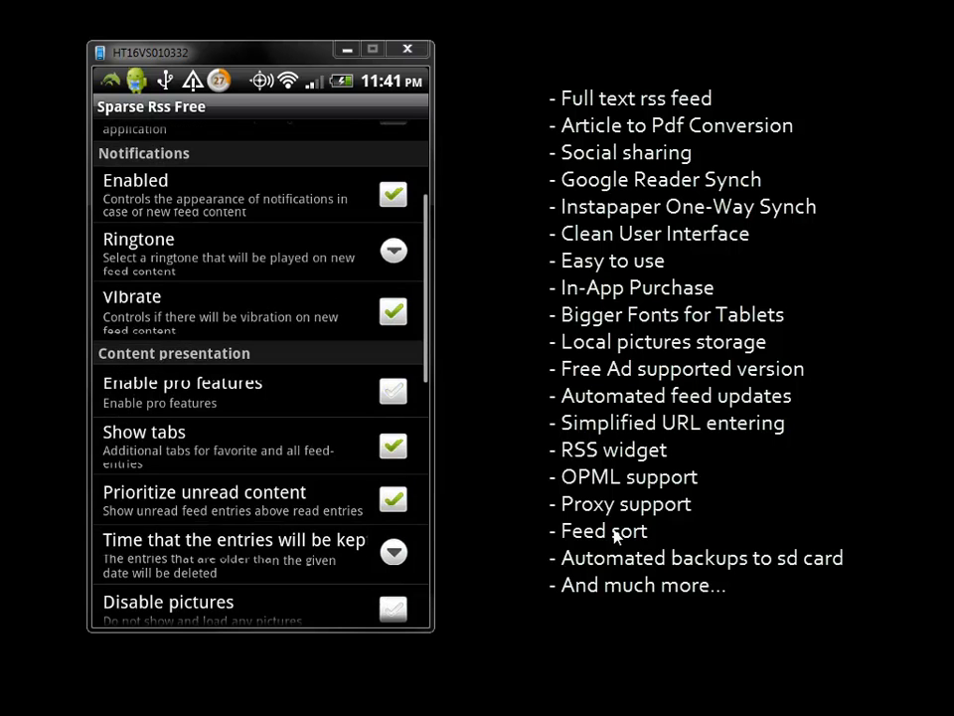
pyautogui.scroll(-3)
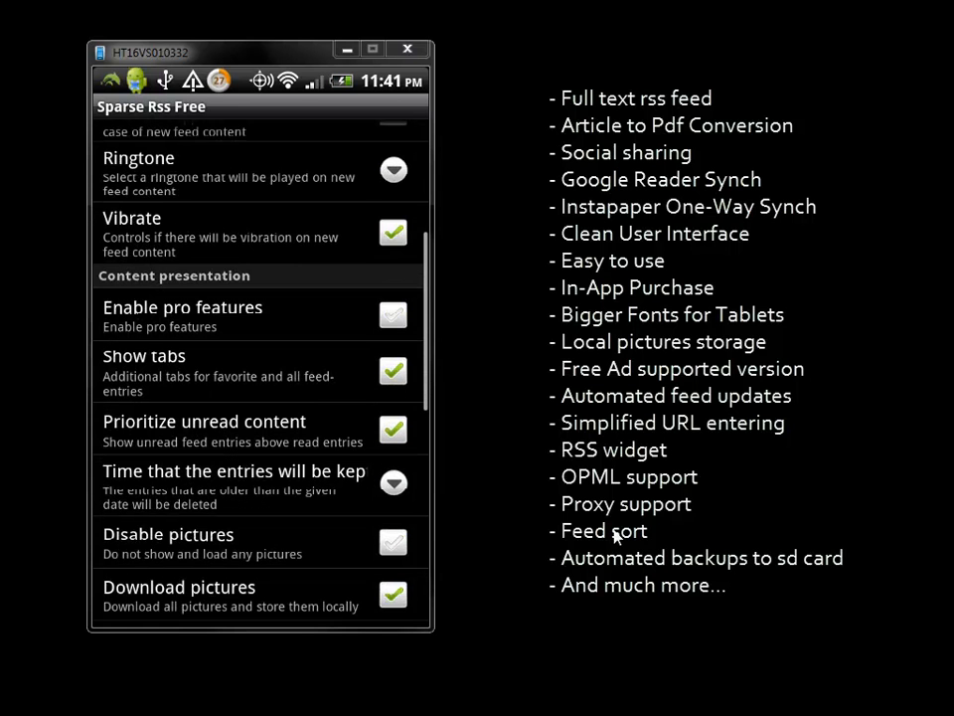
pyautogui.scroll(-3)
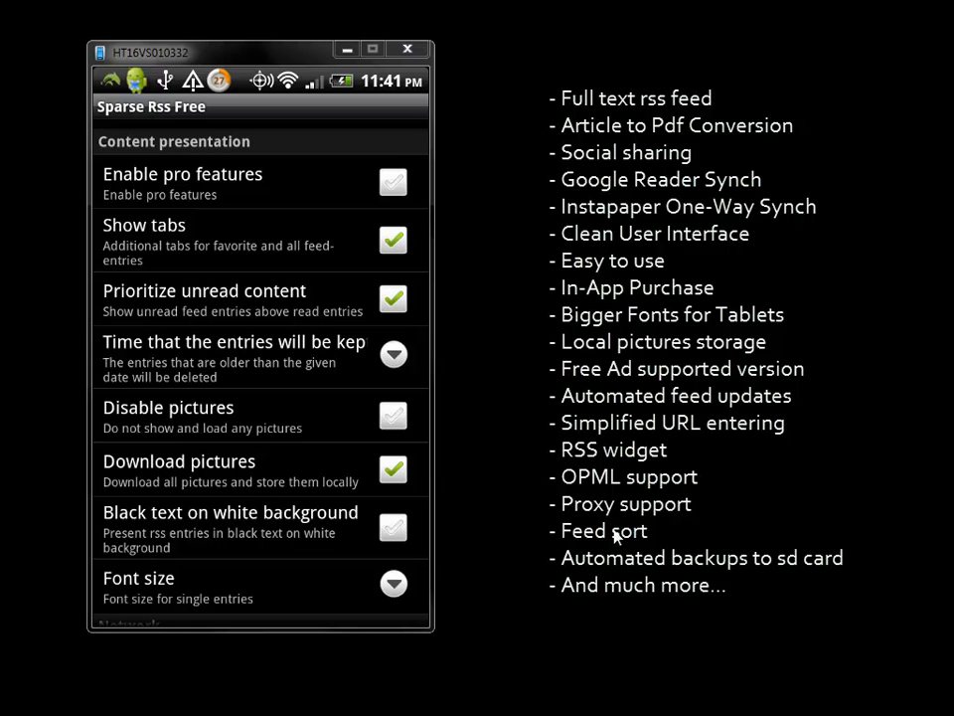
pyautogui.click(234, 342)
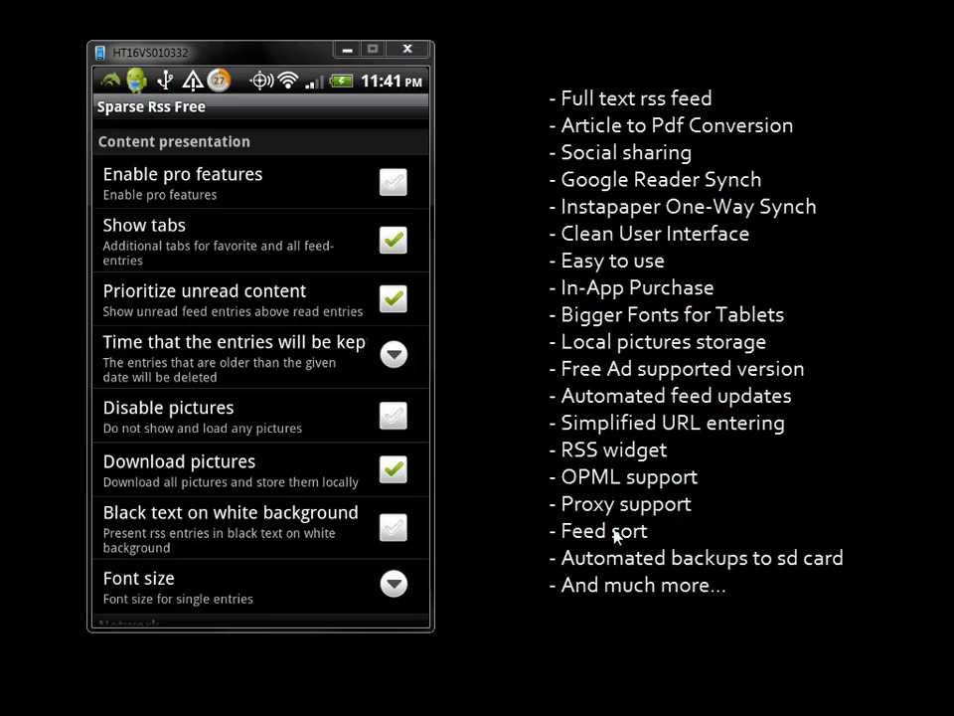
pyautogui.click(394, 416)
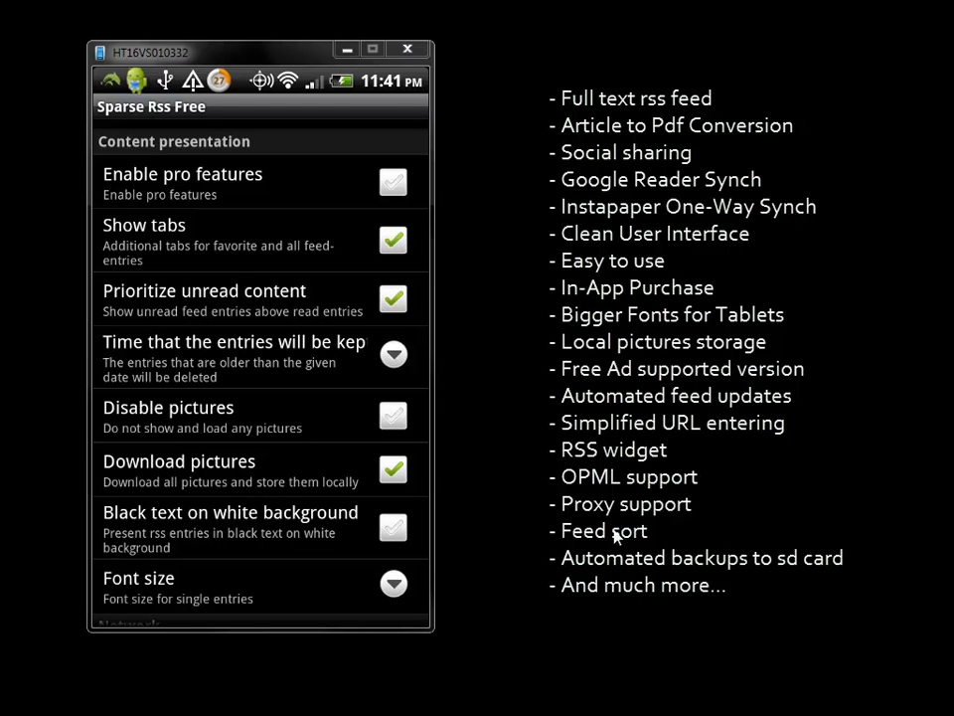
pyautogui.click(393, 527)
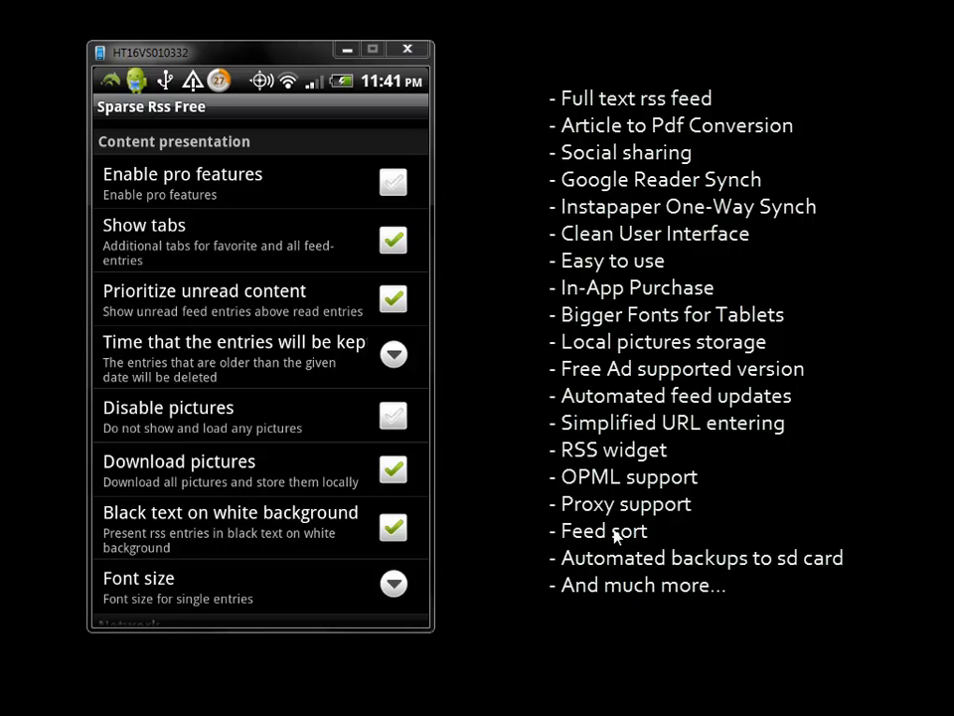
pyautogui.click(393, 527)
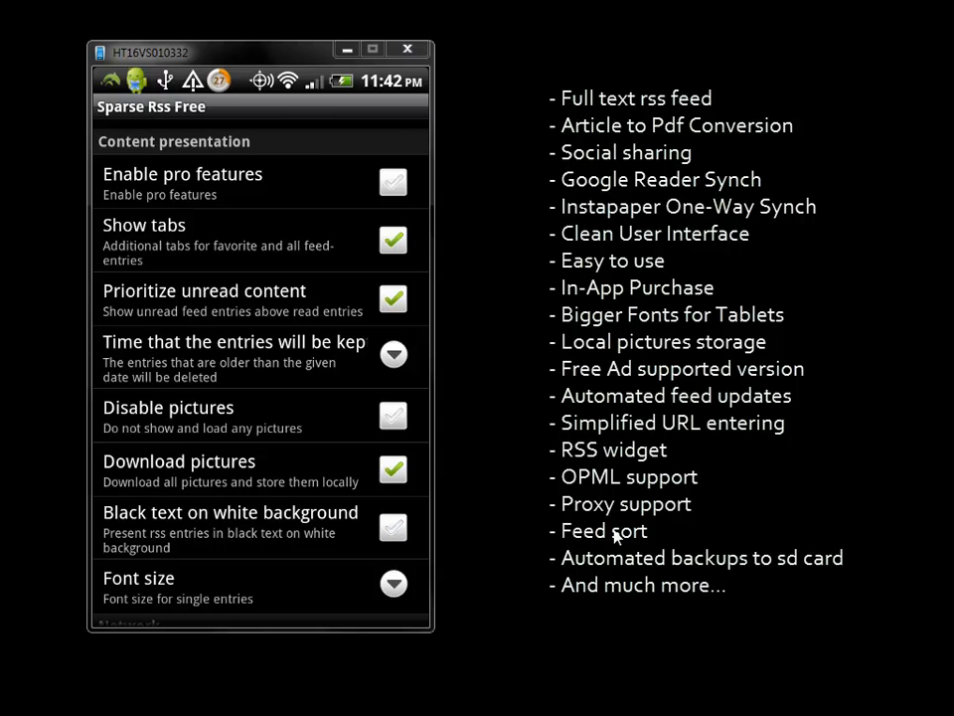
pyautogui.scroll(-3)
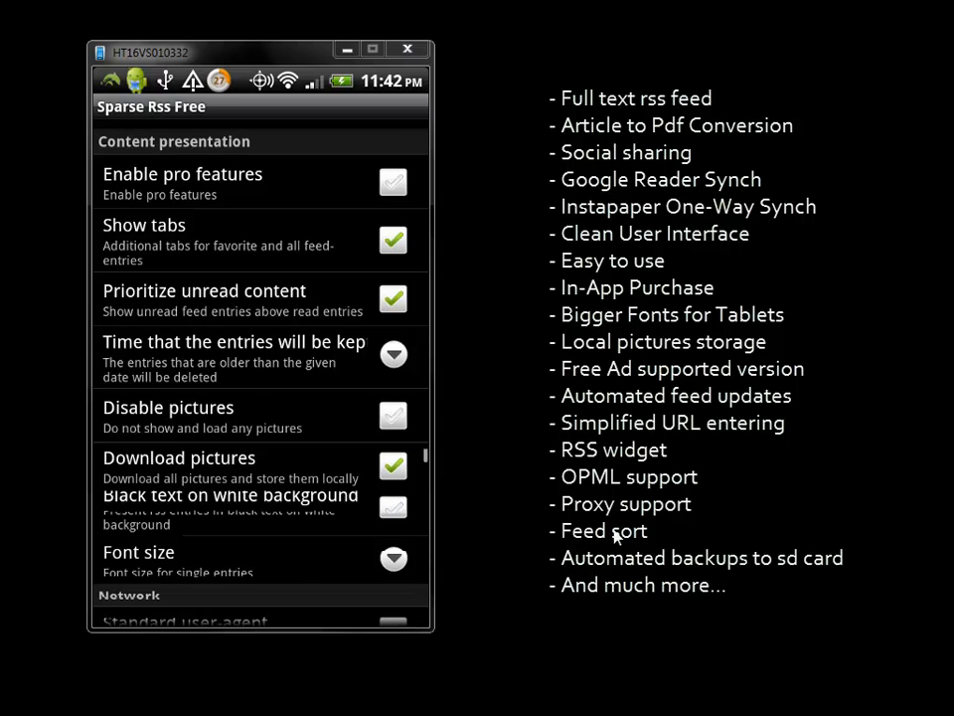
# Under Network, toggle Standard user-agent off and back on, then enter the Proxy settings.
pyautogui.scroll(-3)
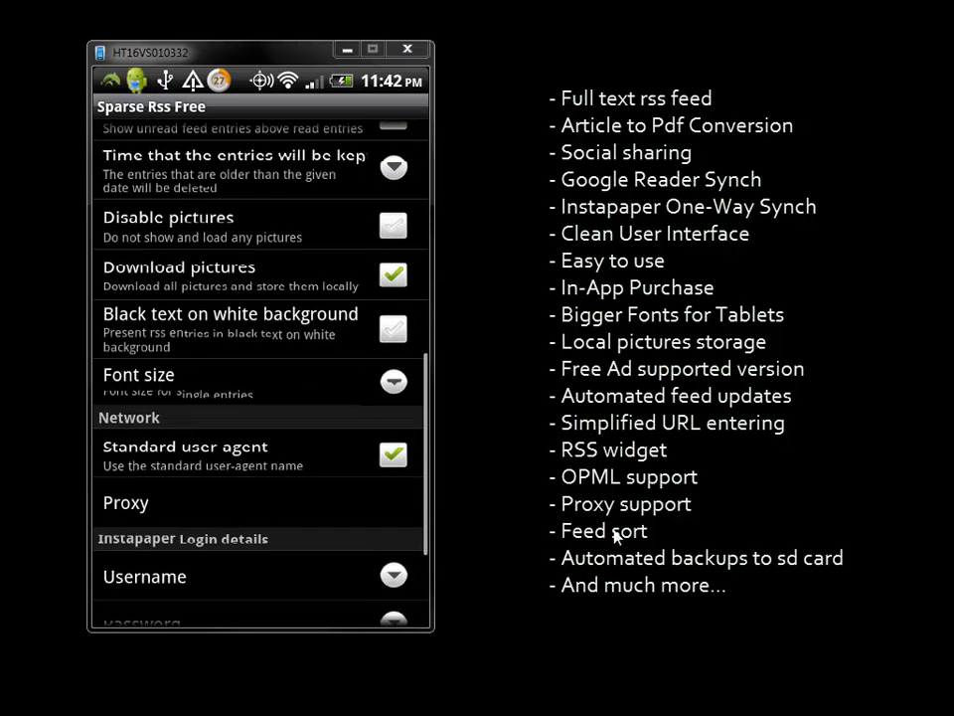
pyautogui.scroll(-3)
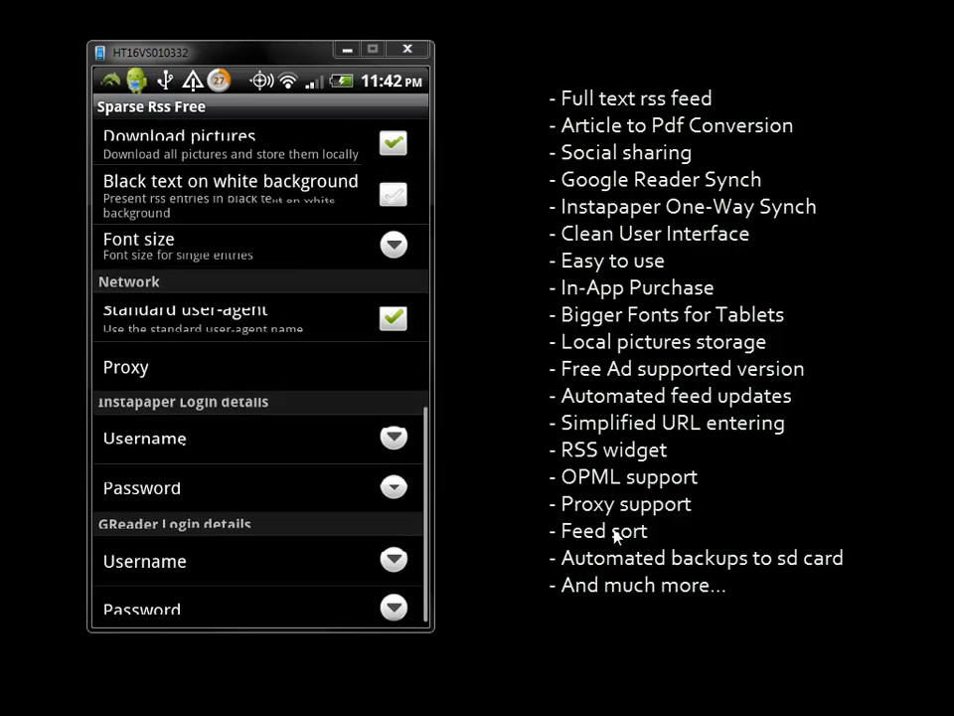
pyautogui.click(259, 246)
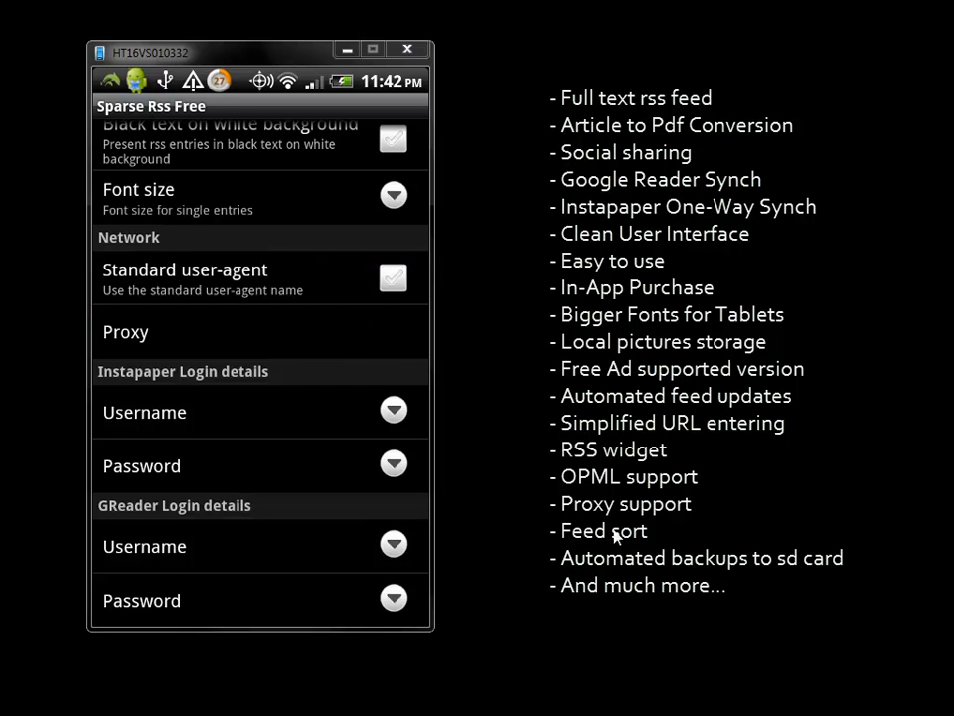
pyautogui.click(394, 279)
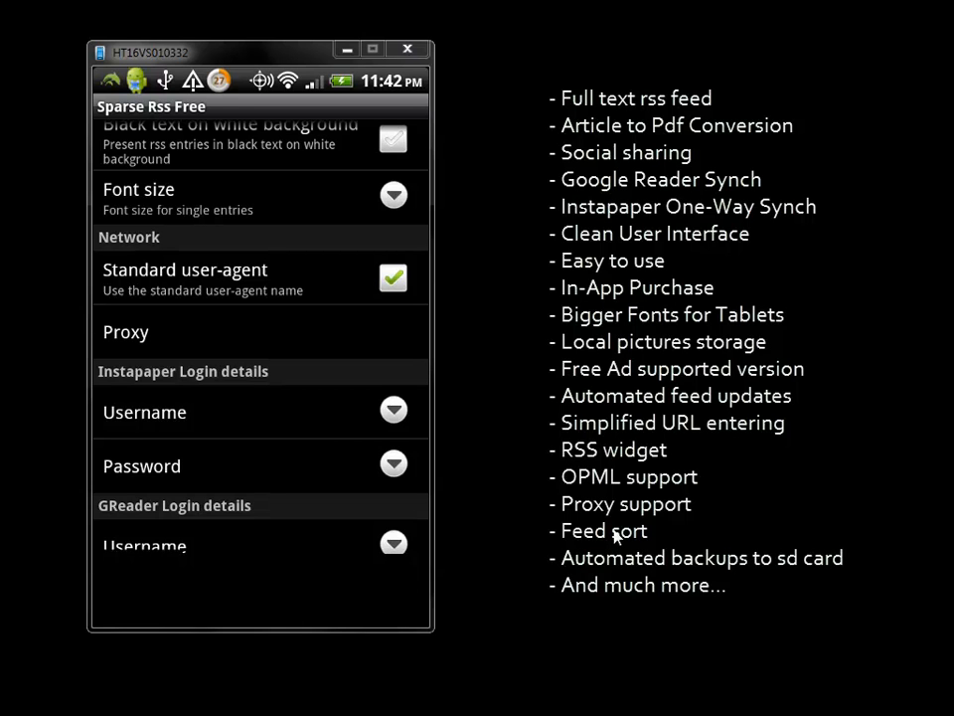
pyautogui.click(128, 332)
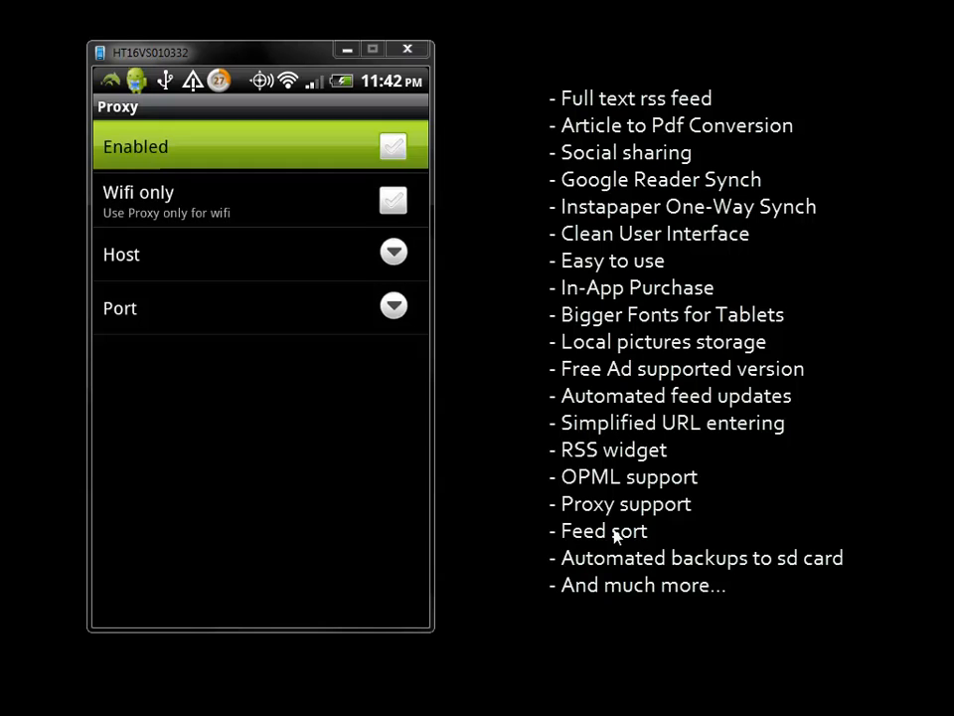
# Enable the proxy for Wi-Fi only with no host set, and go back to the feed overview.
pyautogui.click(393, 147)
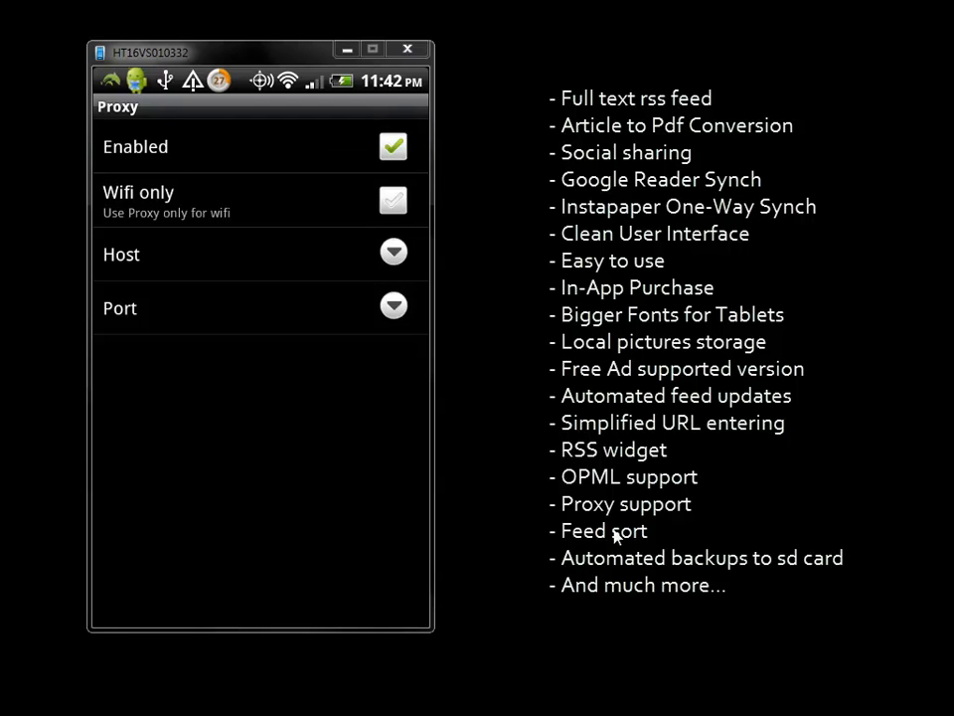
pyautogui.click(393, 199)
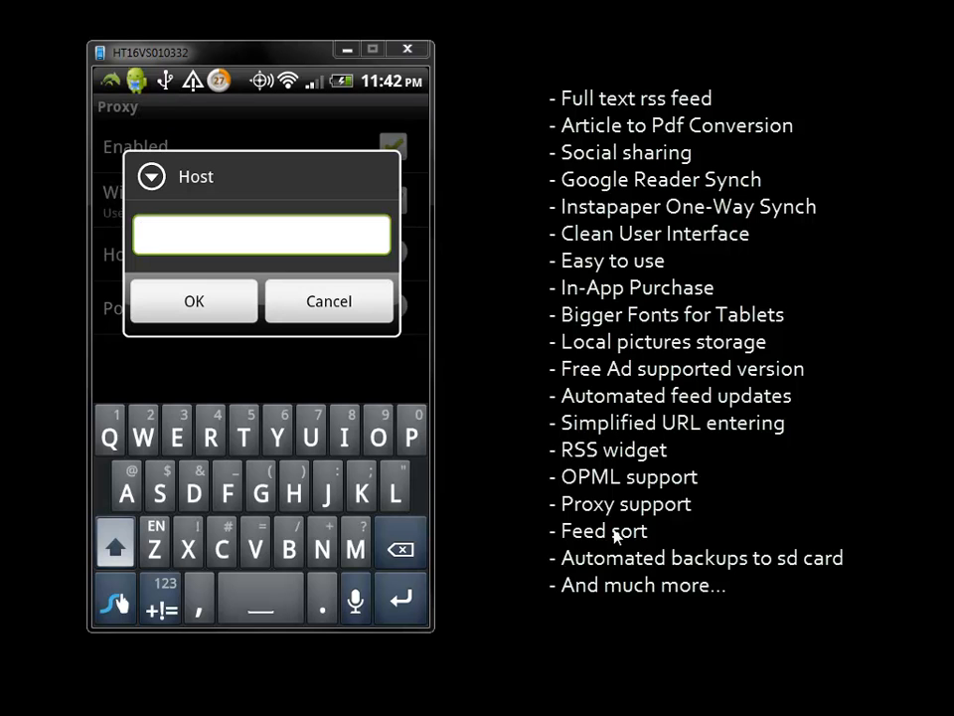
pyautogui.click(328, 302)
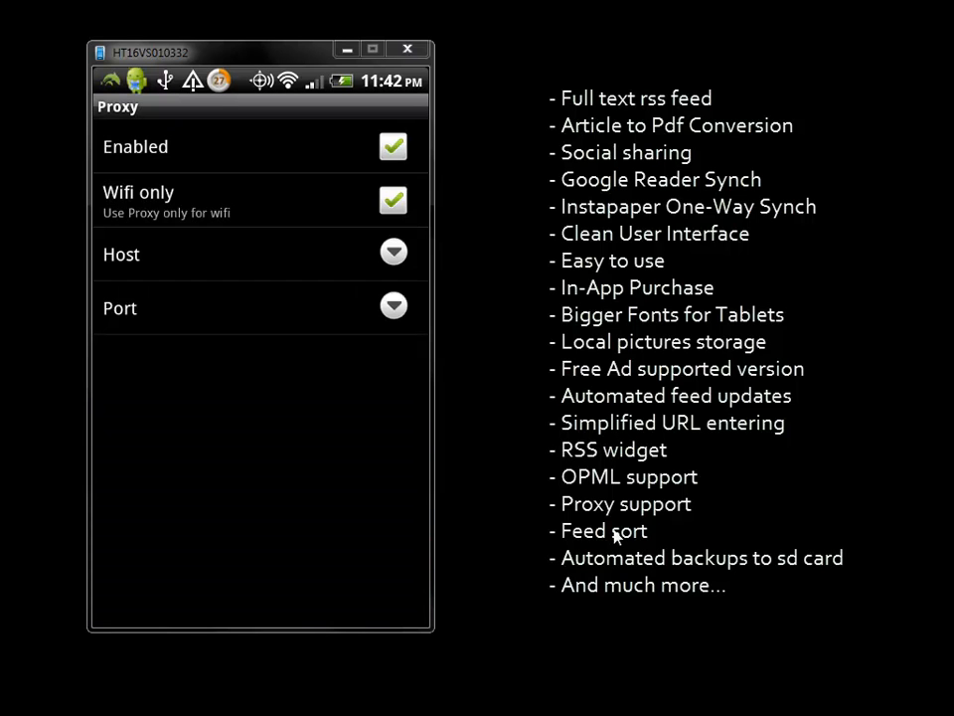
pyautogui.click(260, 306)
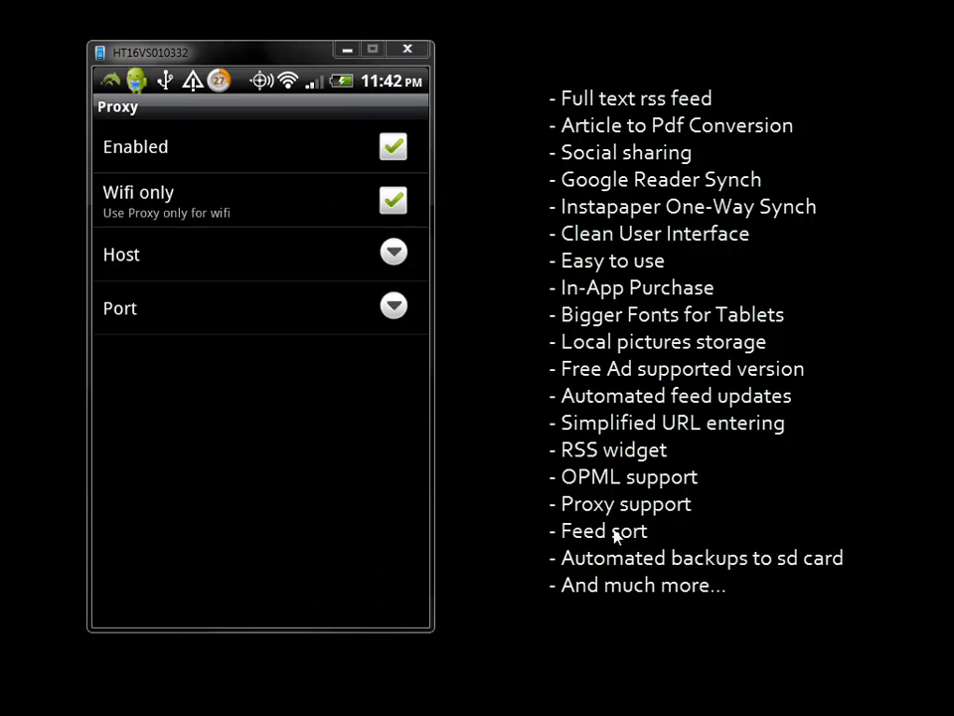
pyautogui.click(393, 147)
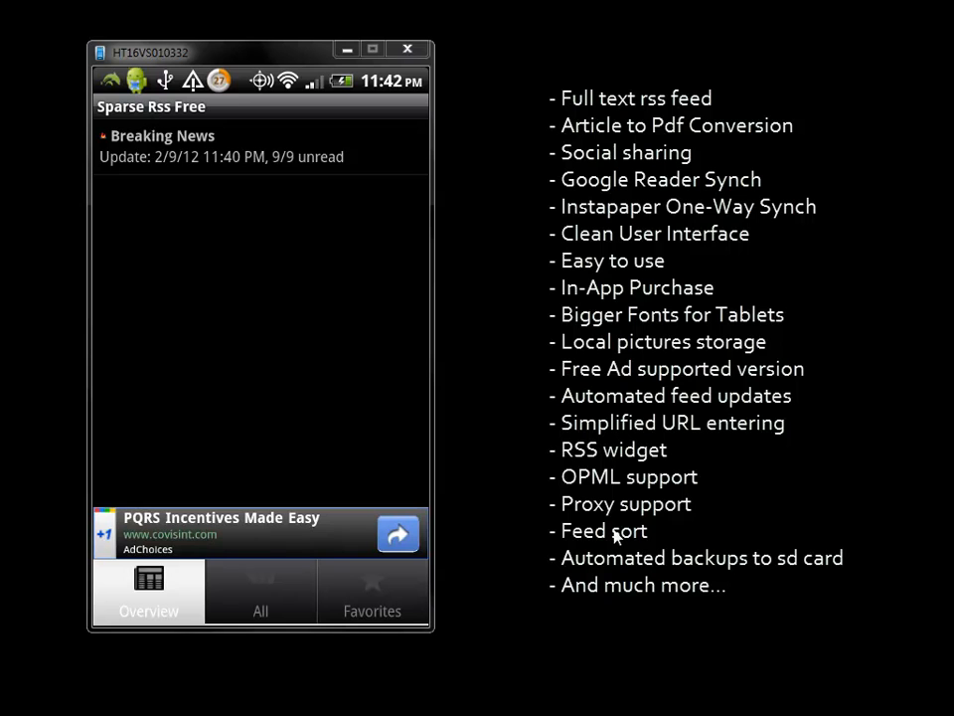
# Check the empty Favorites tab, then read 'Embattled LA school reopens' and the next story from All.
pyautogui.click(260, 590)
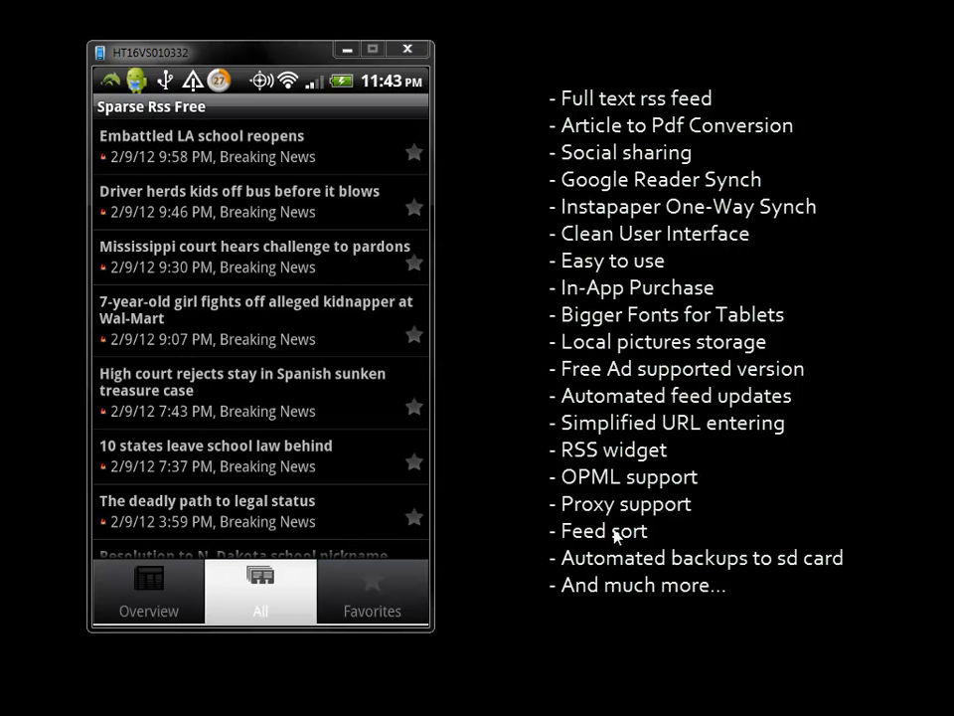
pyautogui.click(371, 592)
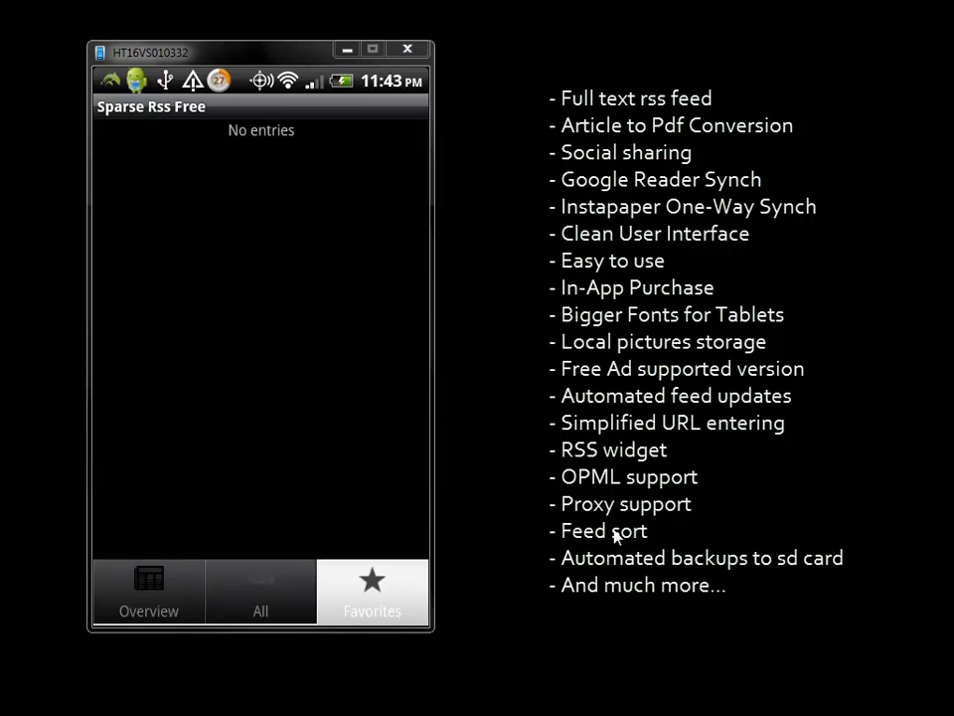
pyautogui.click(260, 592)
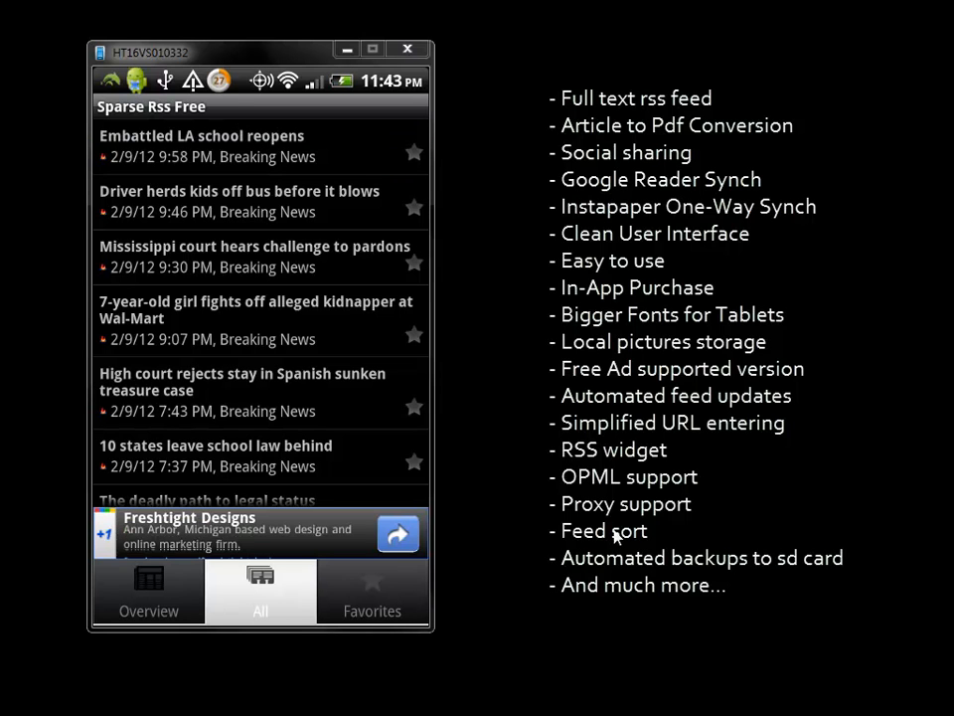
pyautogui.click(208, 143)
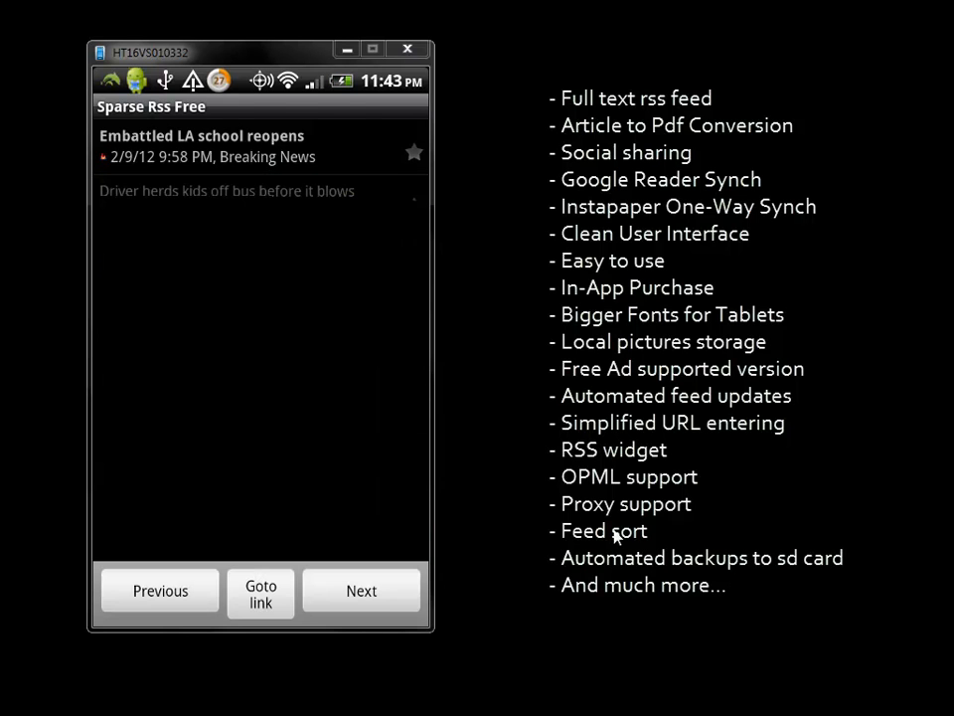
pyautogui.click(226, 191)
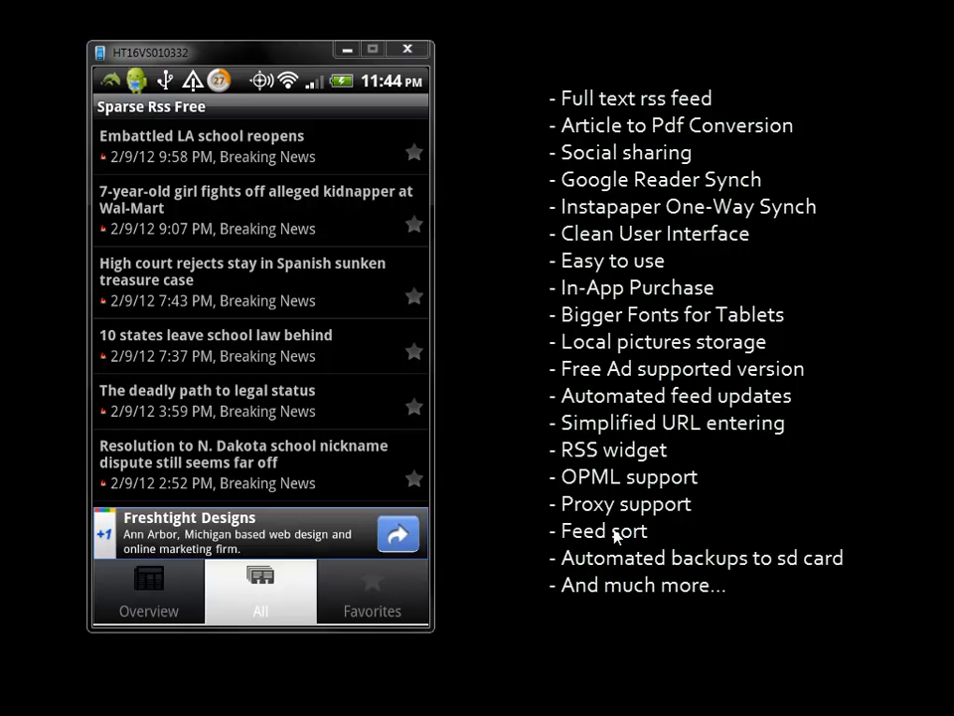
# Browse down the All article list and return to the Overview tab showing 7 of 9 unread.
pyautogui.scroll(-3)
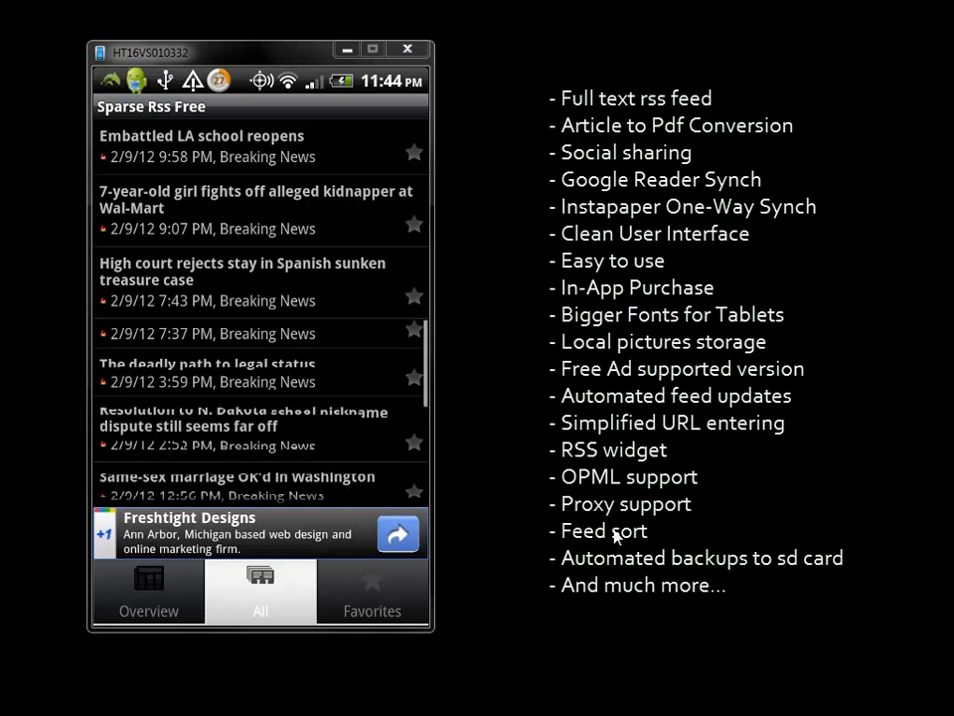
pyautogui.scroll(-3)
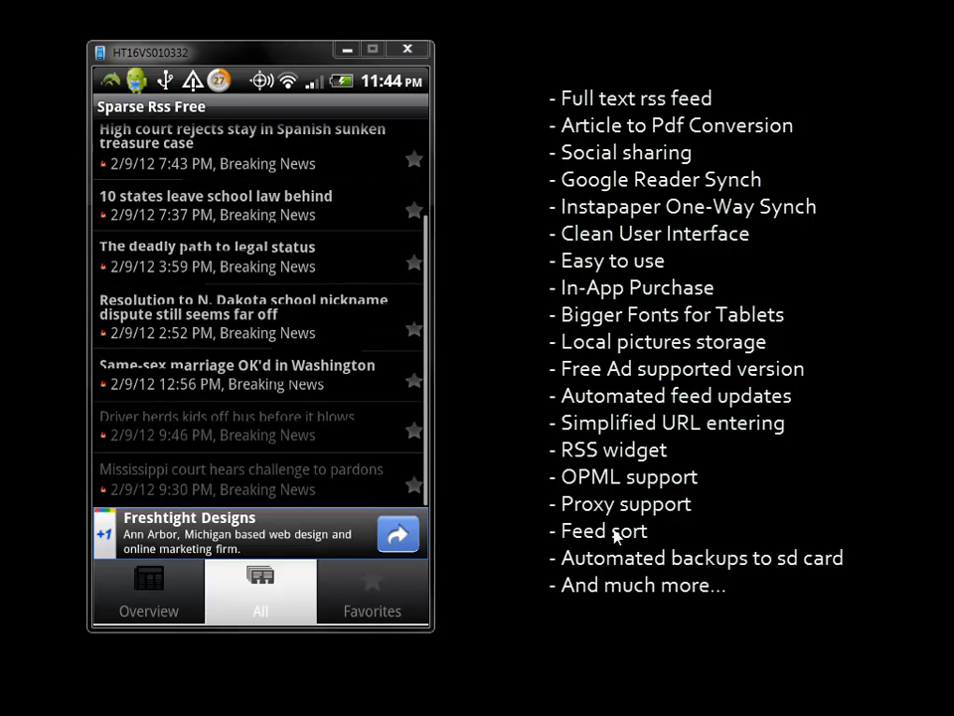
pyautogui.scroll(-3)
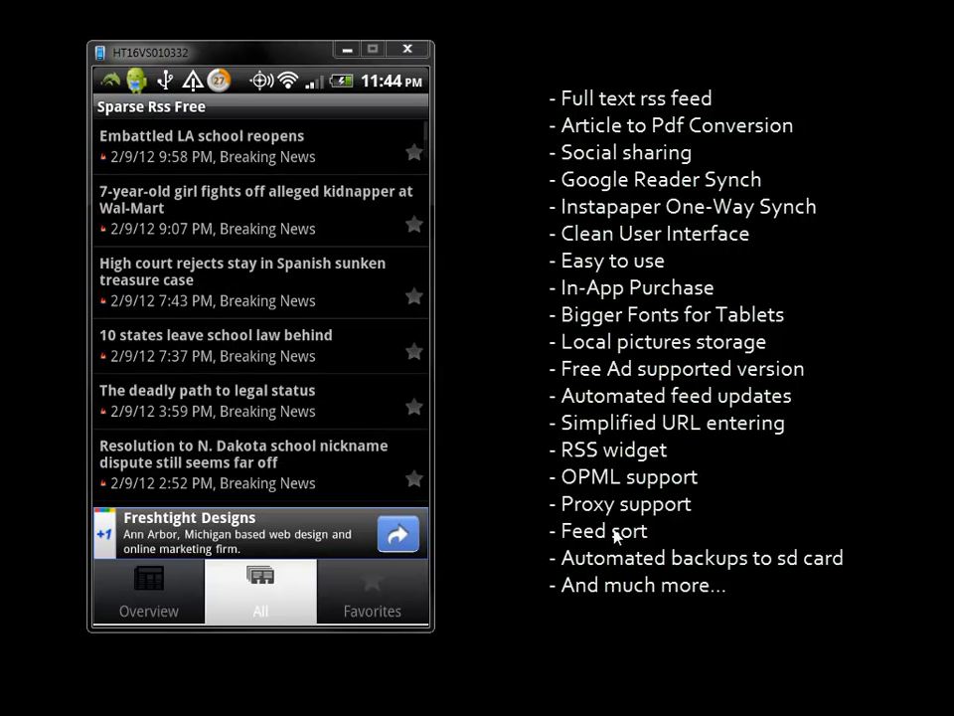
pyautogui.click(255, 209)
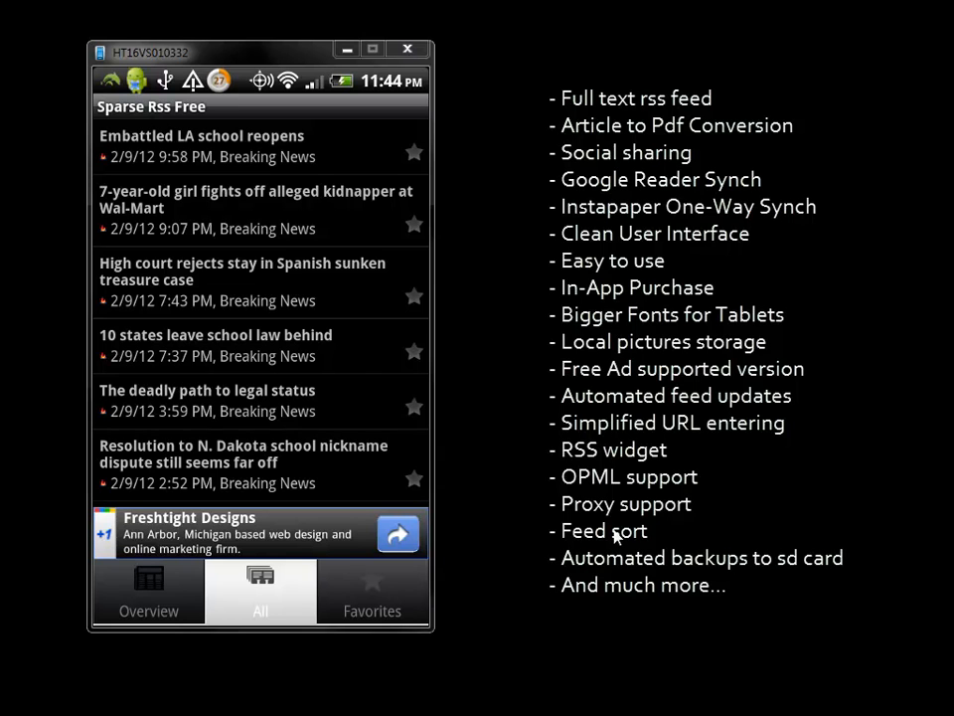
pyautogui.click(147, 593)
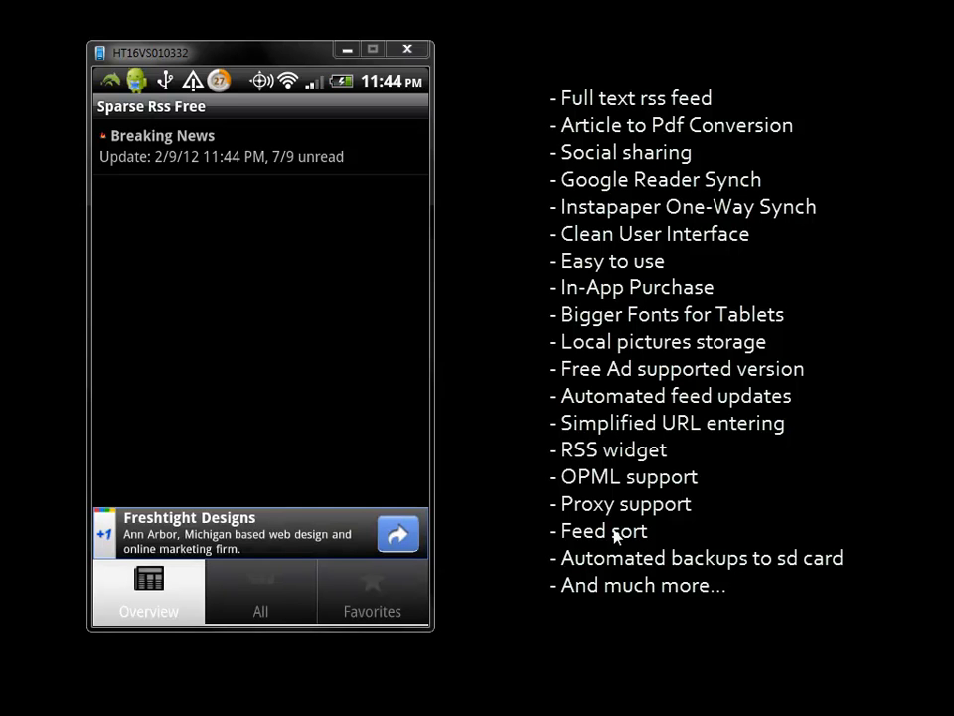
# Star 'Embattled LA school reopens' as a favorite in the All tab and dismiss the menu.
pyautogui.click(260, 592)
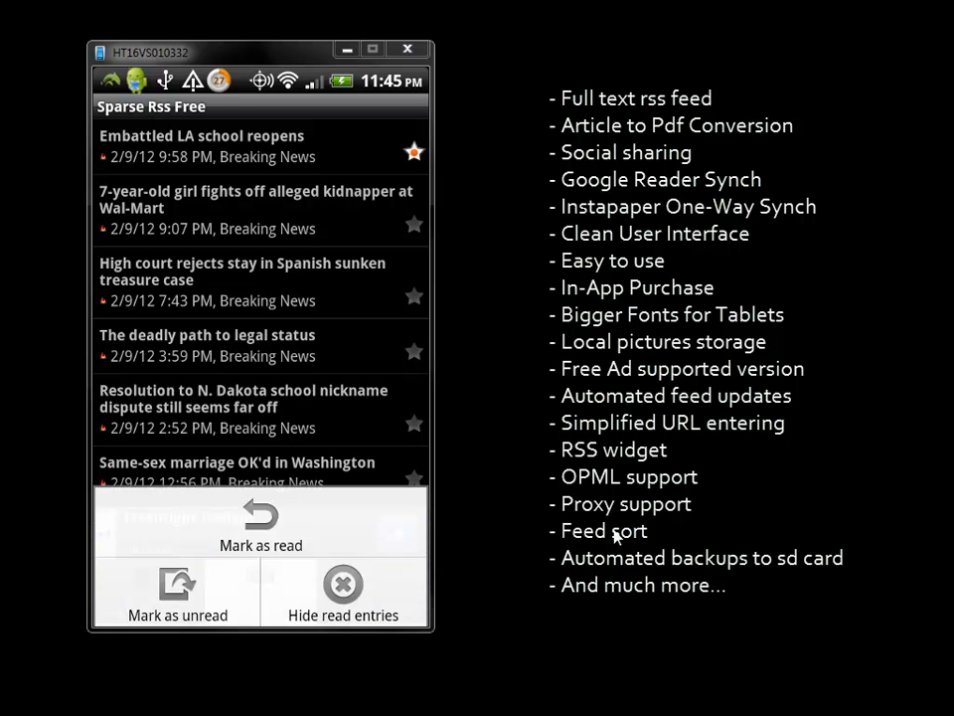
pyautogui.click(342, 593)
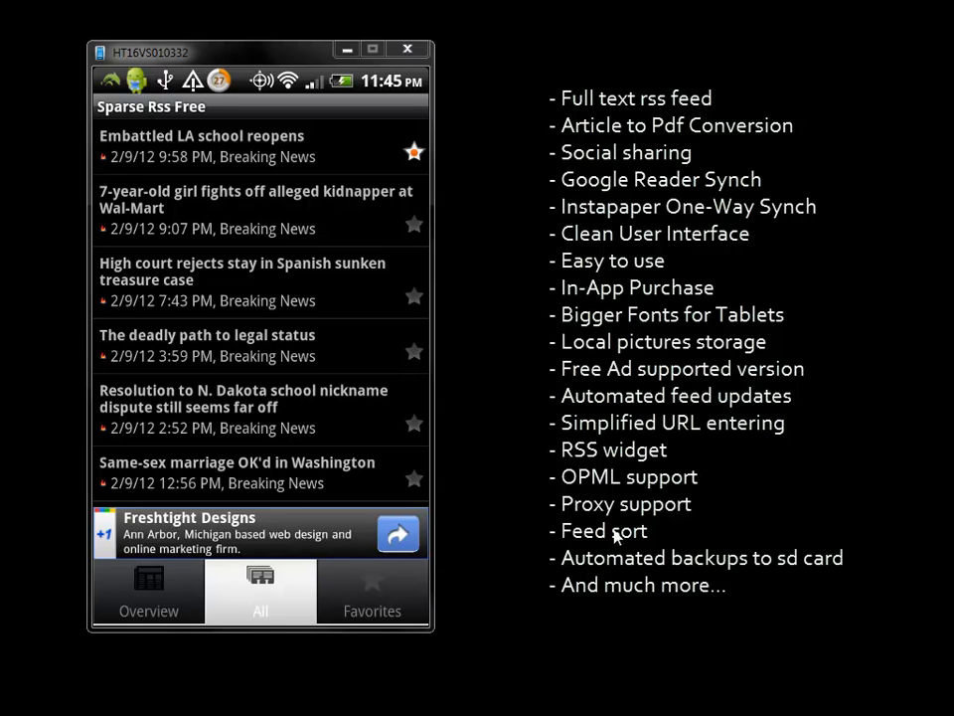
pyautogui.moveTo(616, 537)
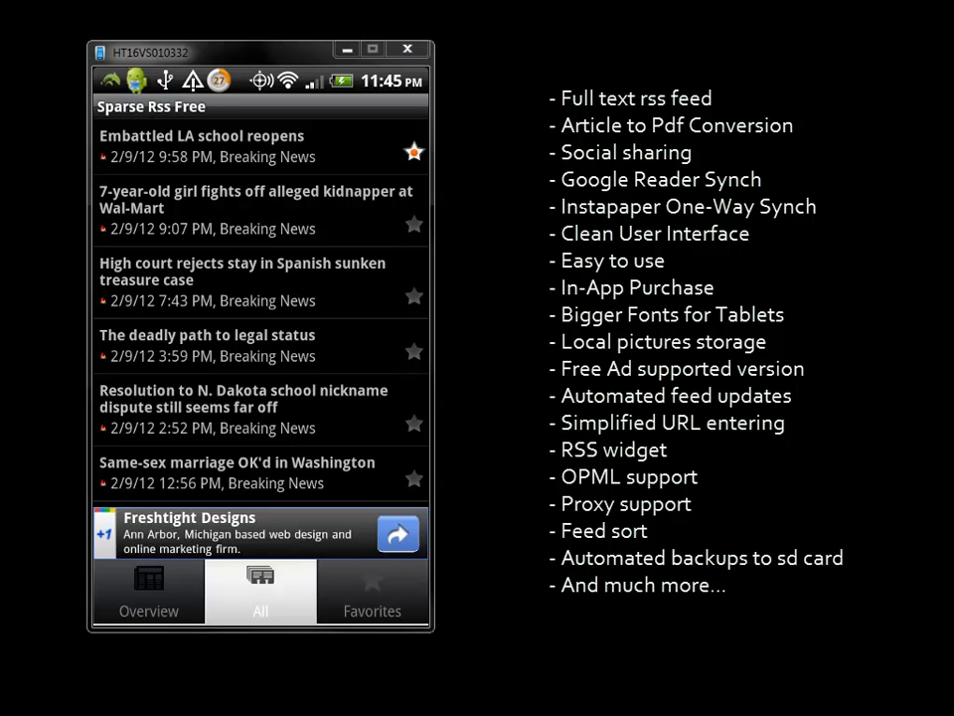